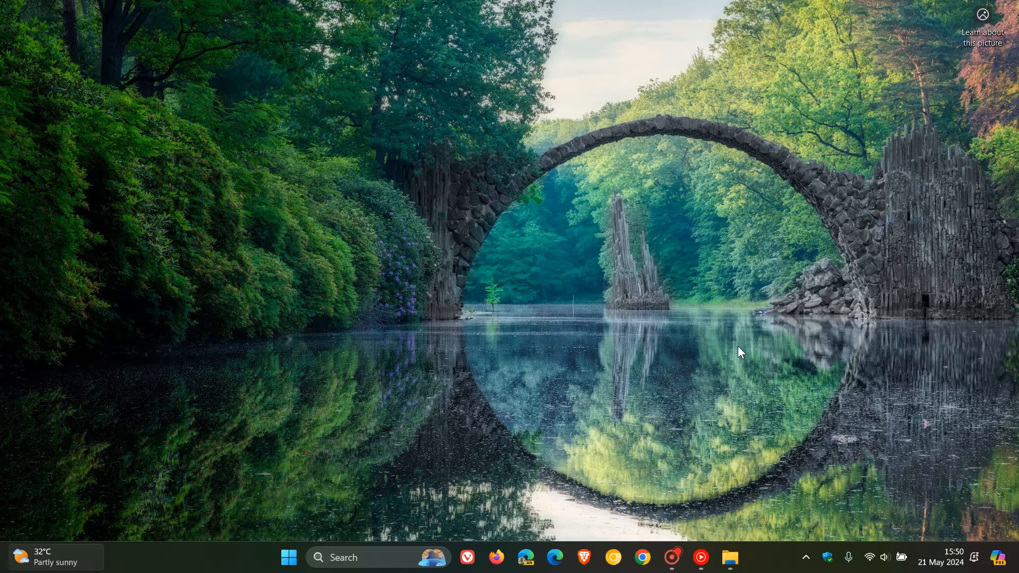
pyautogui.moveTo(735, 357)
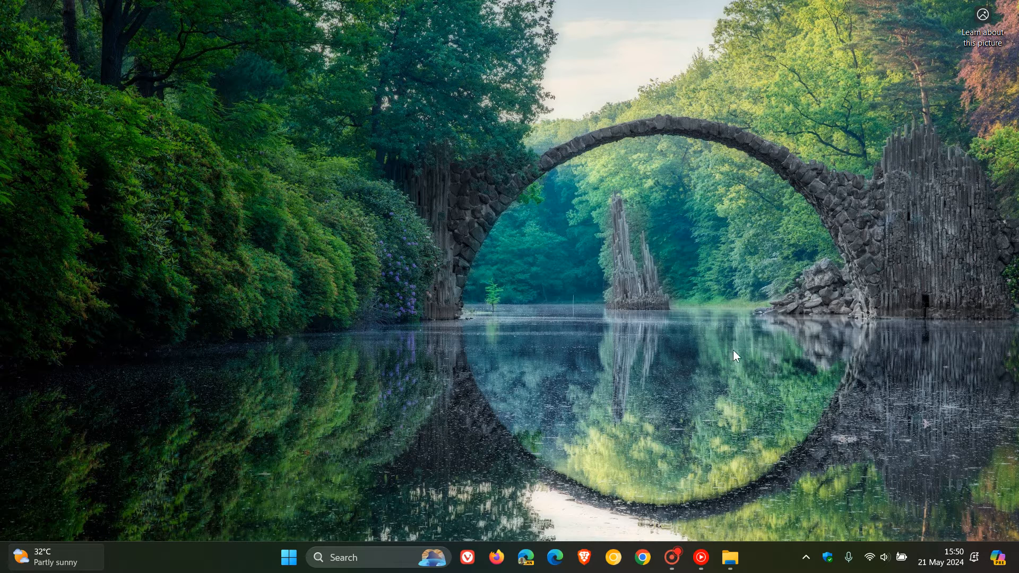
pyautogui.moveTo(745, 279)
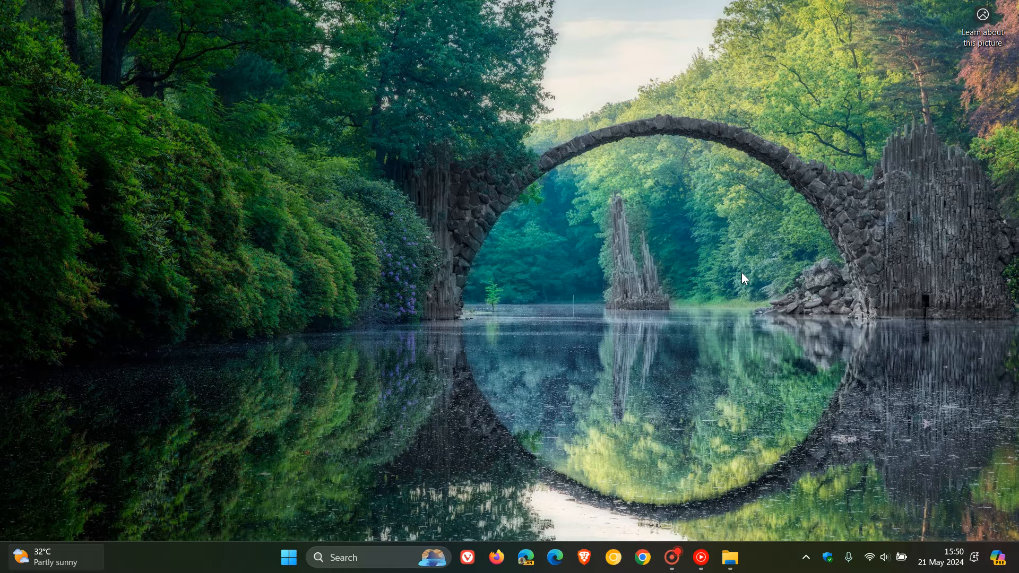
pyautogui.moveTo(738, 323)
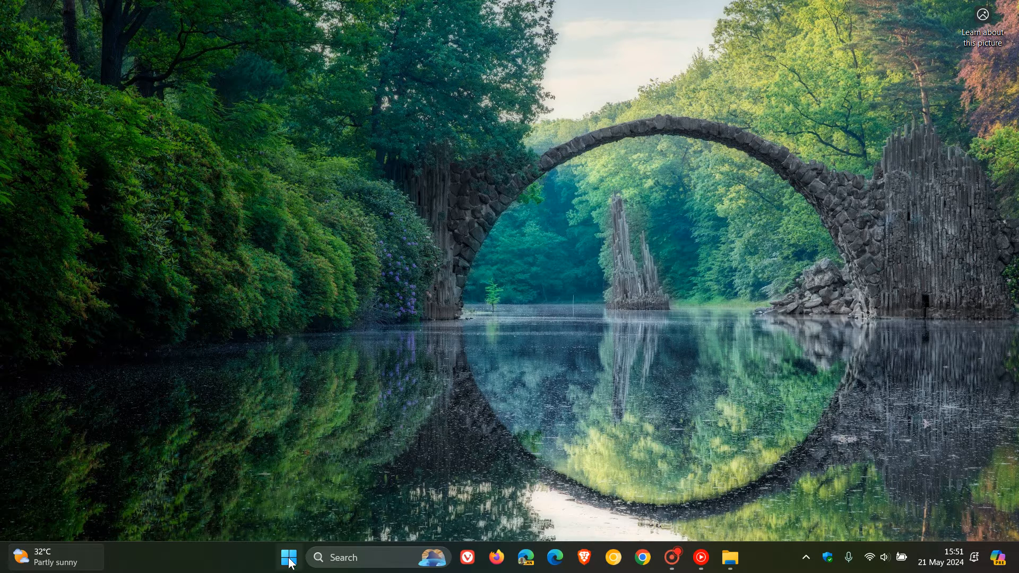
# - Launch File Explorer maximized and show the Downloads folder containing New folder
pyautogui.click(289, 557)
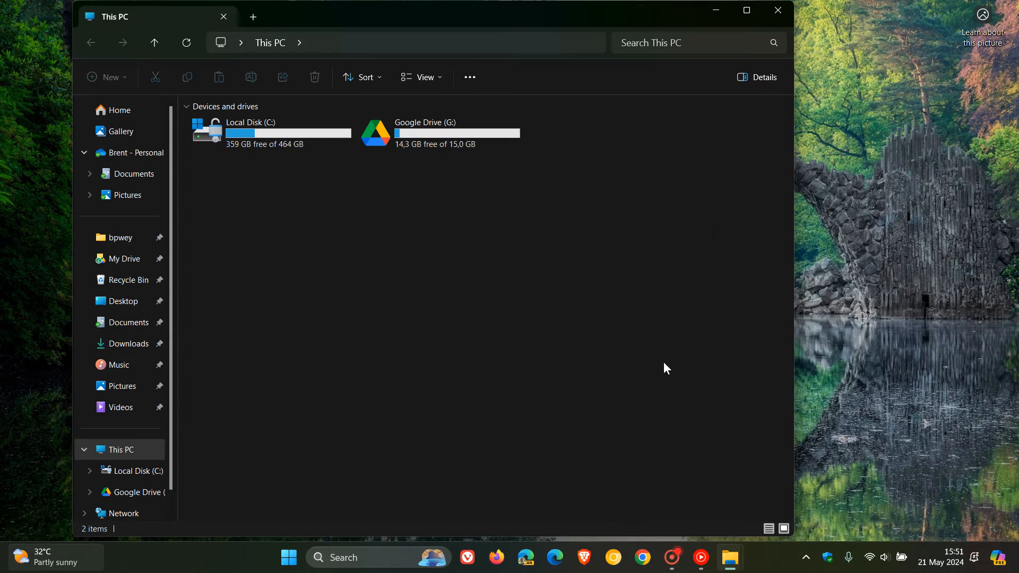
pyautogui.click(746, 11)
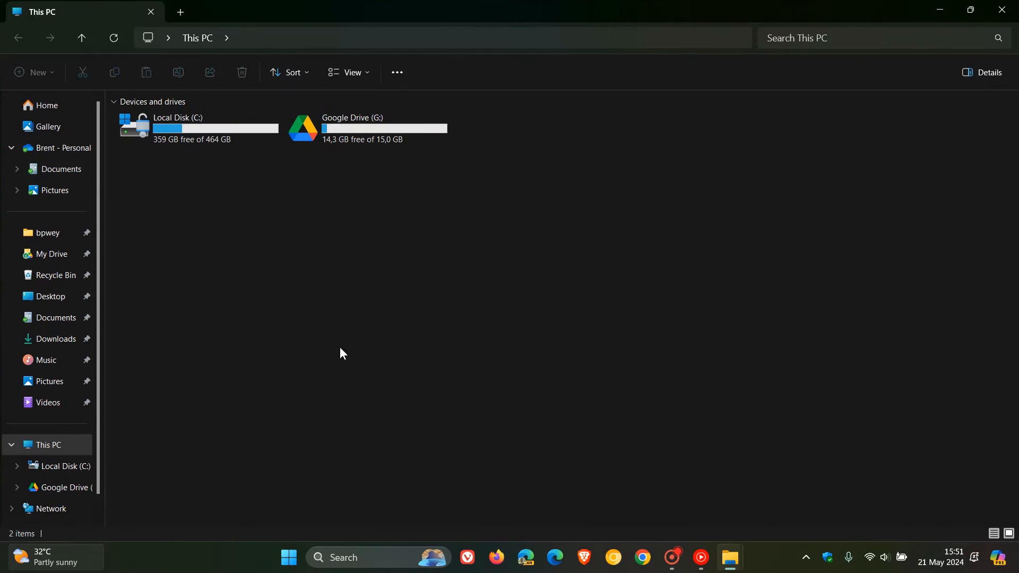
pyautogui.moveTo(318, 296)
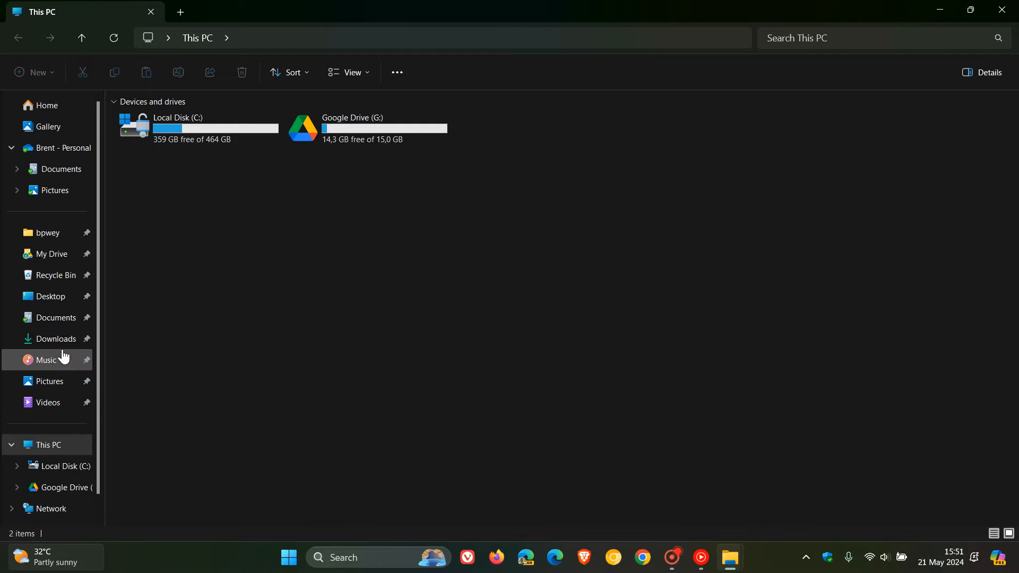
pyautogui.click(56, 339)
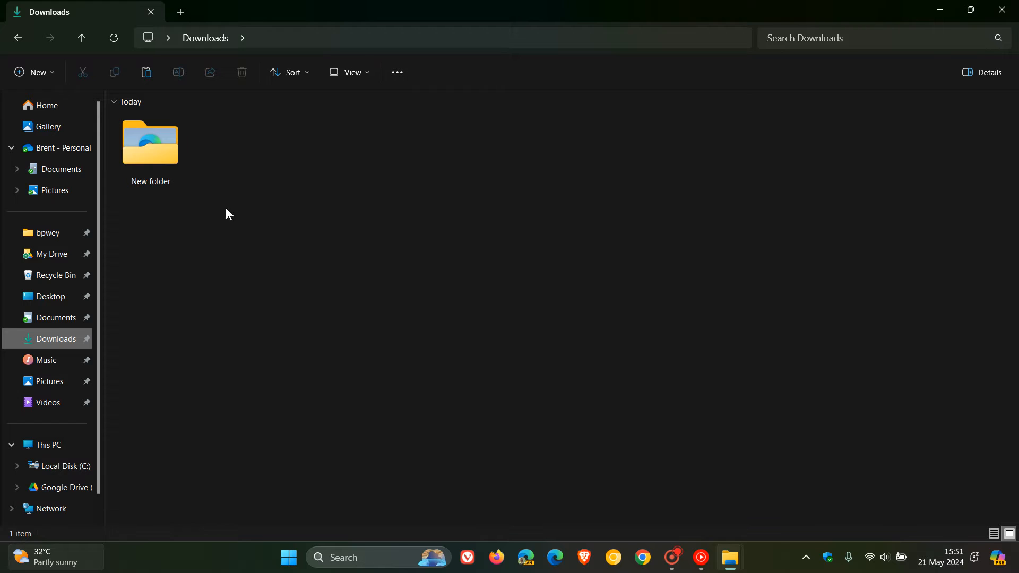
pyautogui.moveTo(286, 185)
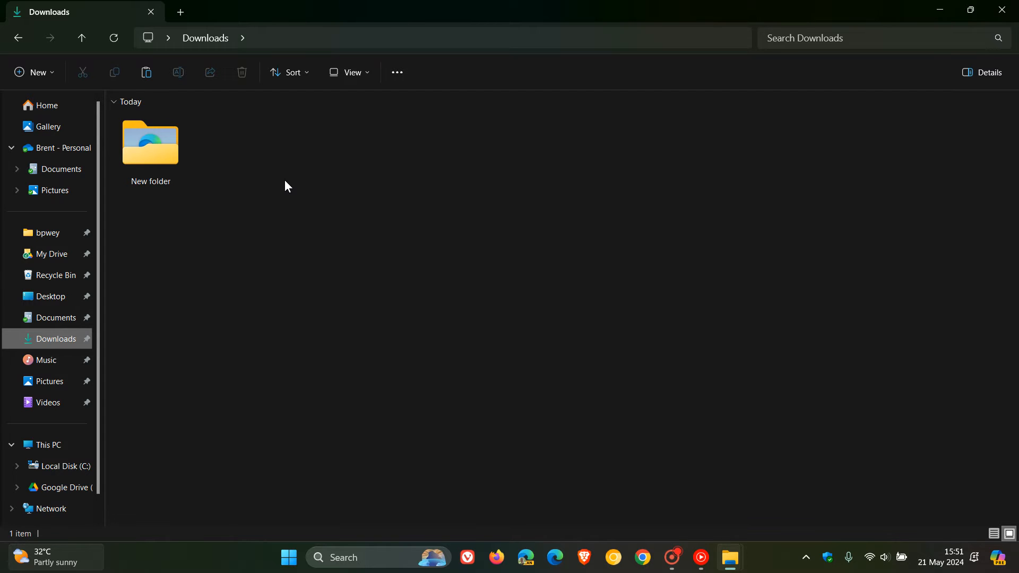
# - Open New folder in Downloads to reveal its five images (208, 178, 64, 490, (33))
pyautogui.doubleClick(150, 143)
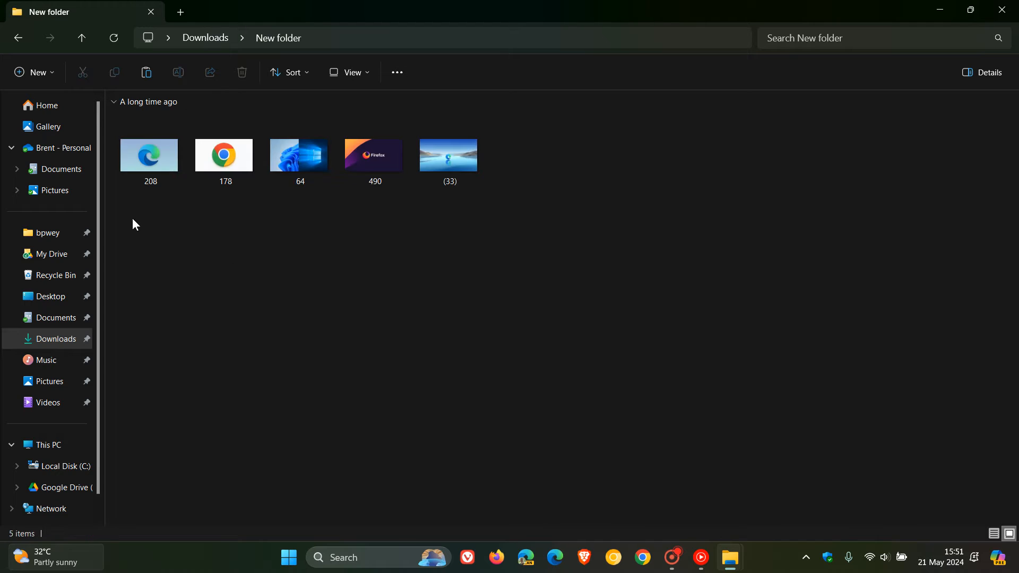
pyautogui.moveTo(555, 297)
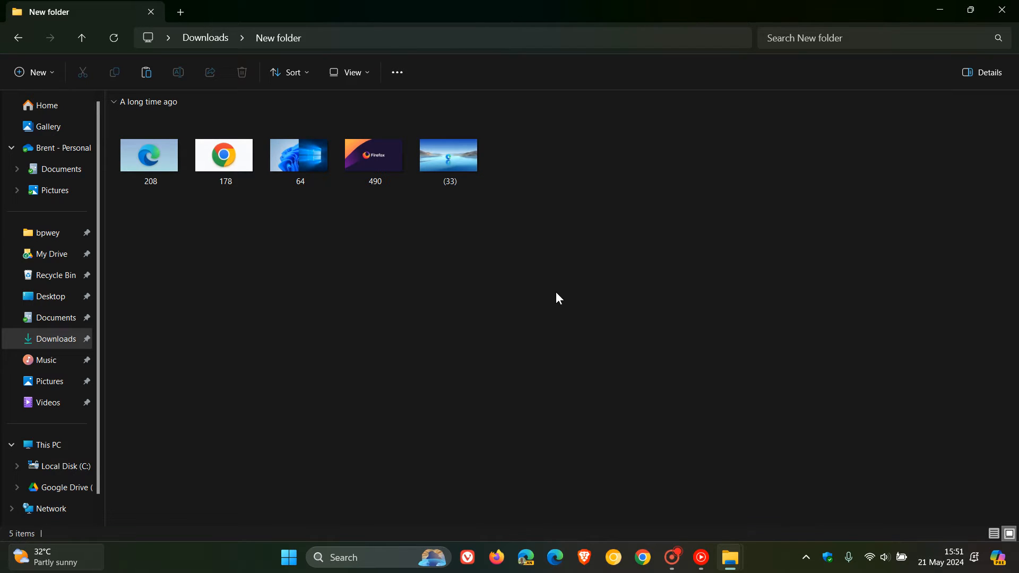
pyautogui.moveTo(683, 304)
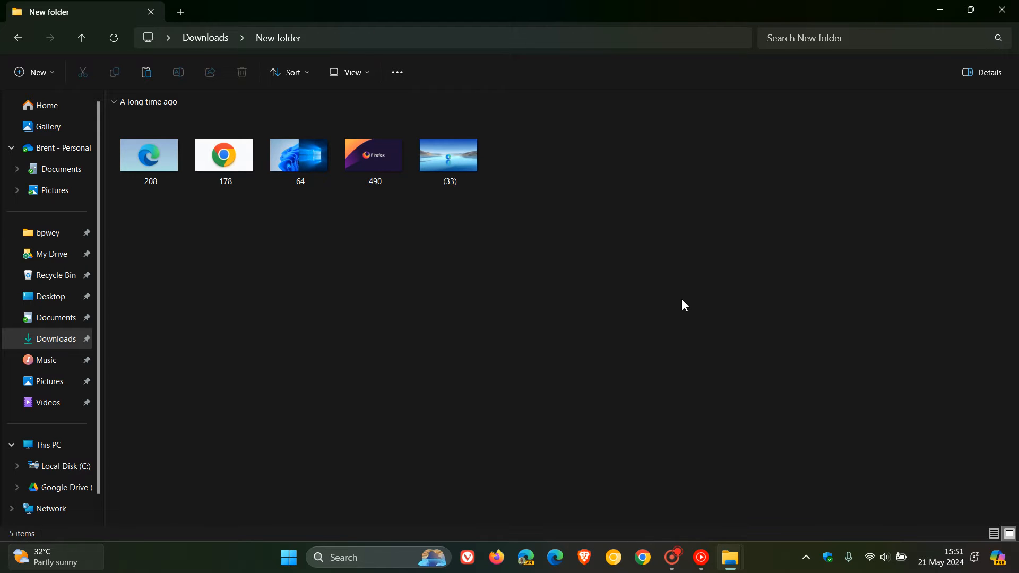
pyautogui.moveTo(925, 24)
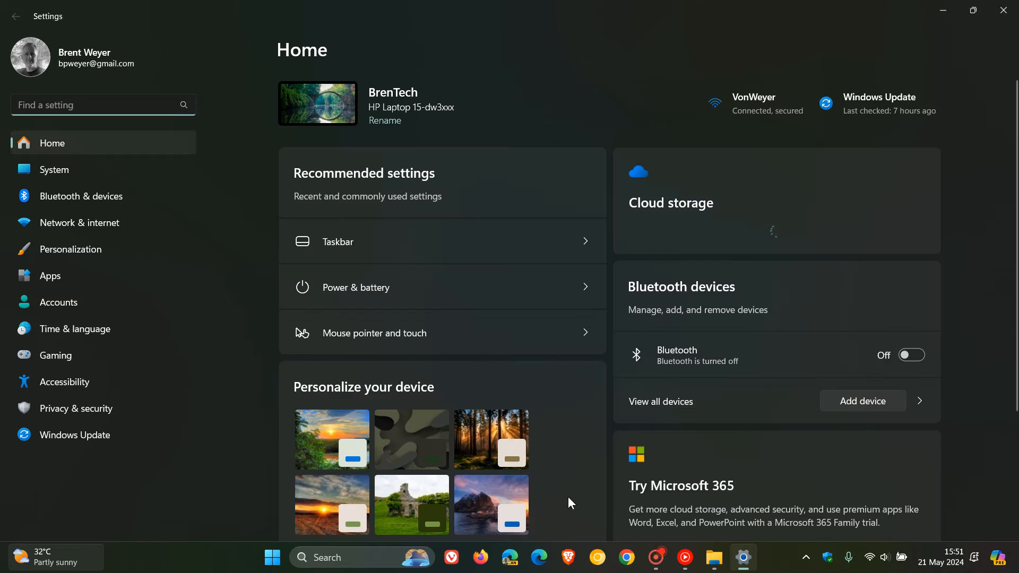
# - Reach Screen Saver Settings via Personalization > Lock screen, currently set to None
pyautogui.click(70, 249)
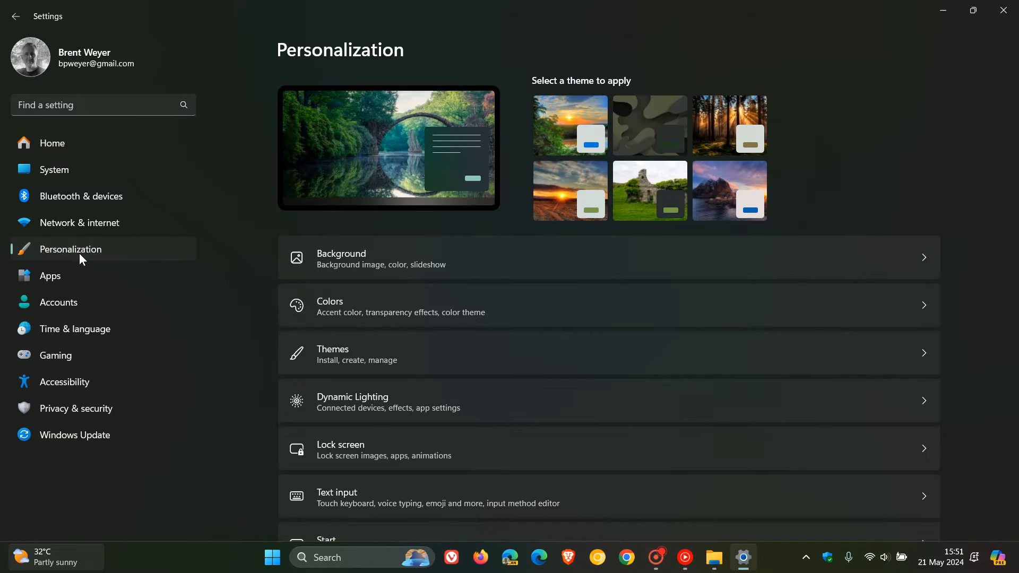
pyautogui.moveTo(604, 456)
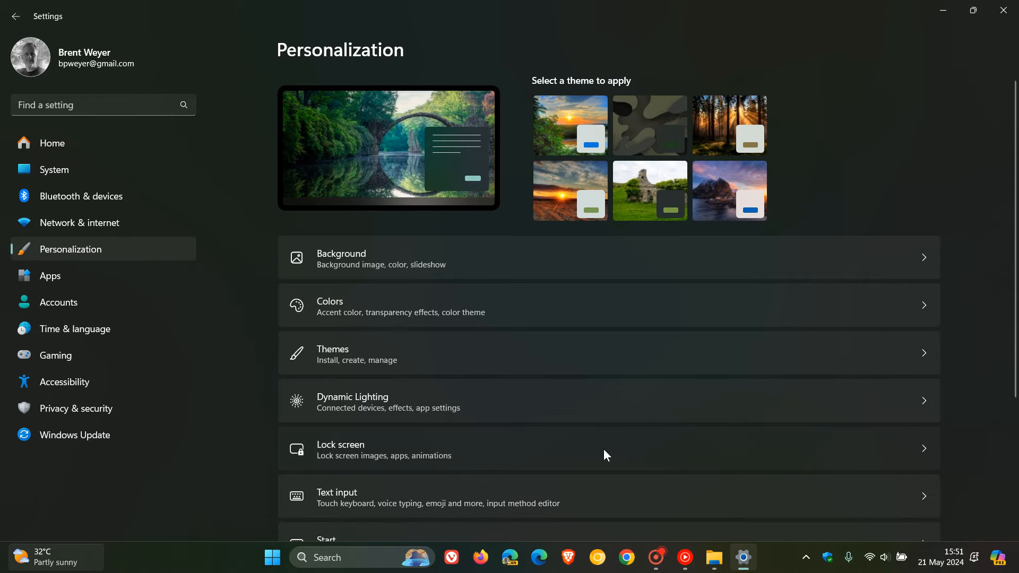
pyautogui.click(341, 448)
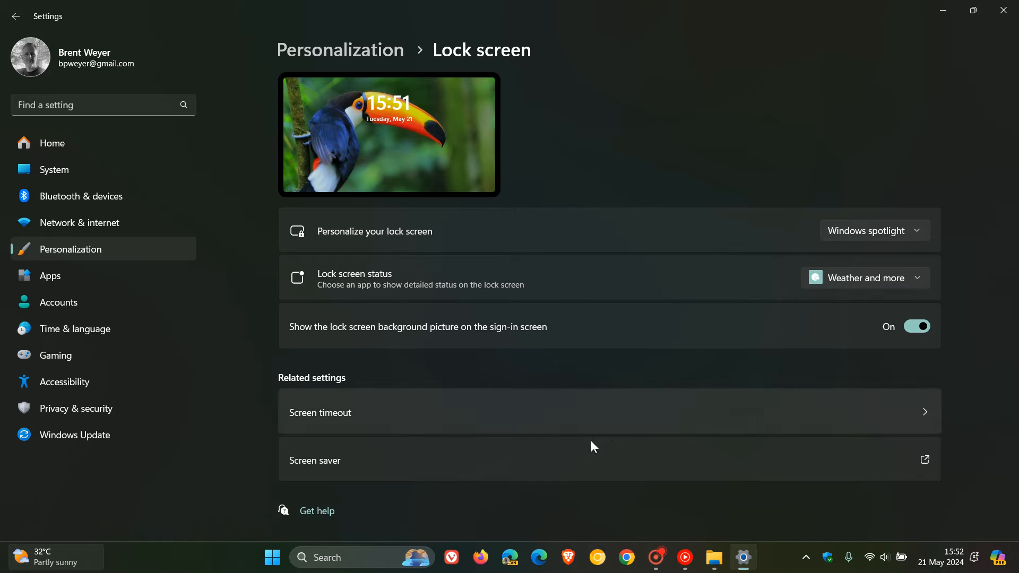
pyautogui.click(926, 460)
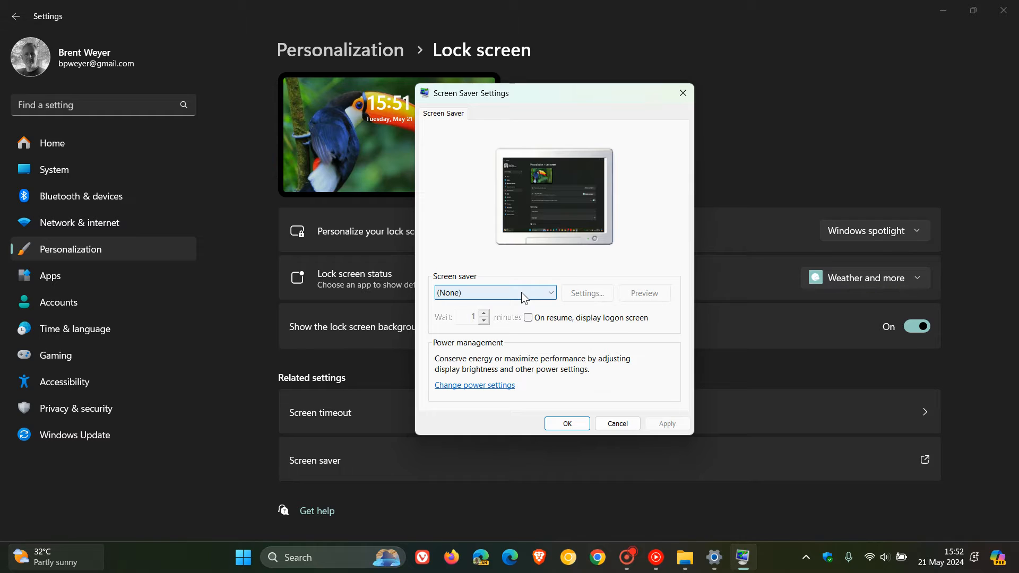
pyautogui.click(493, 293)
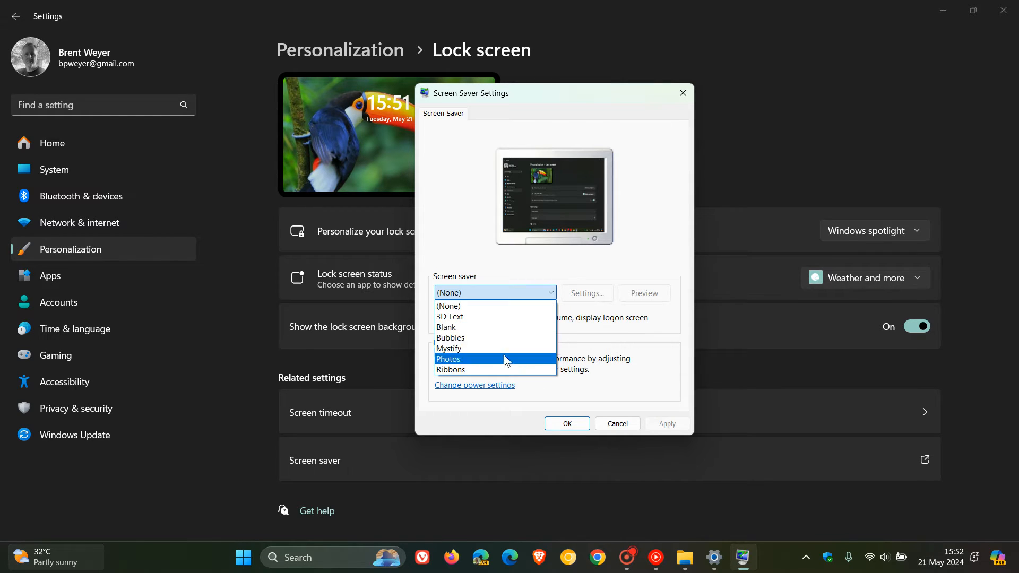
pyautogui.click(448, 359)
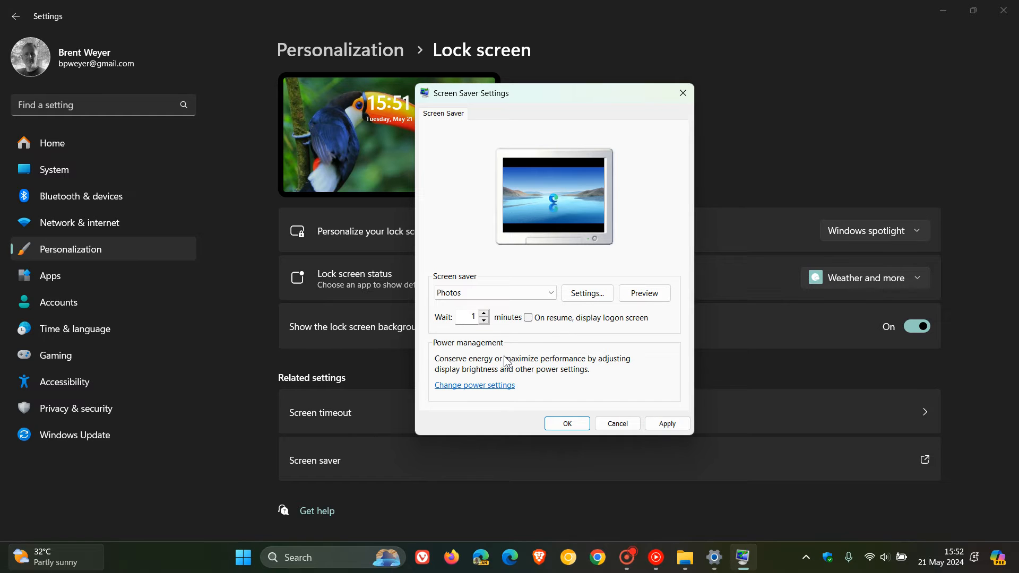
pyautogui.moveTo(582, 352)
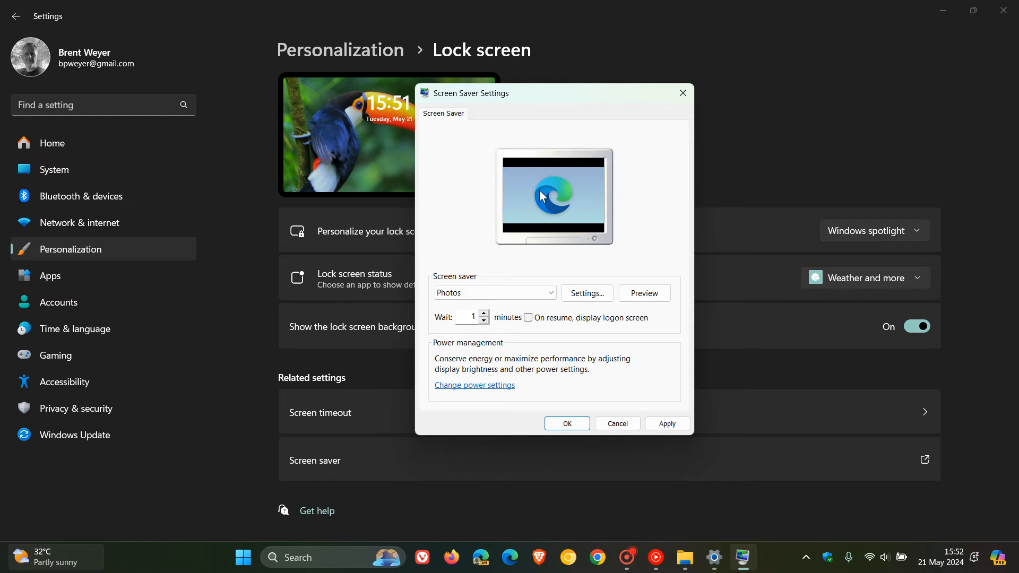
pyautogui.moveTo(614, 279)
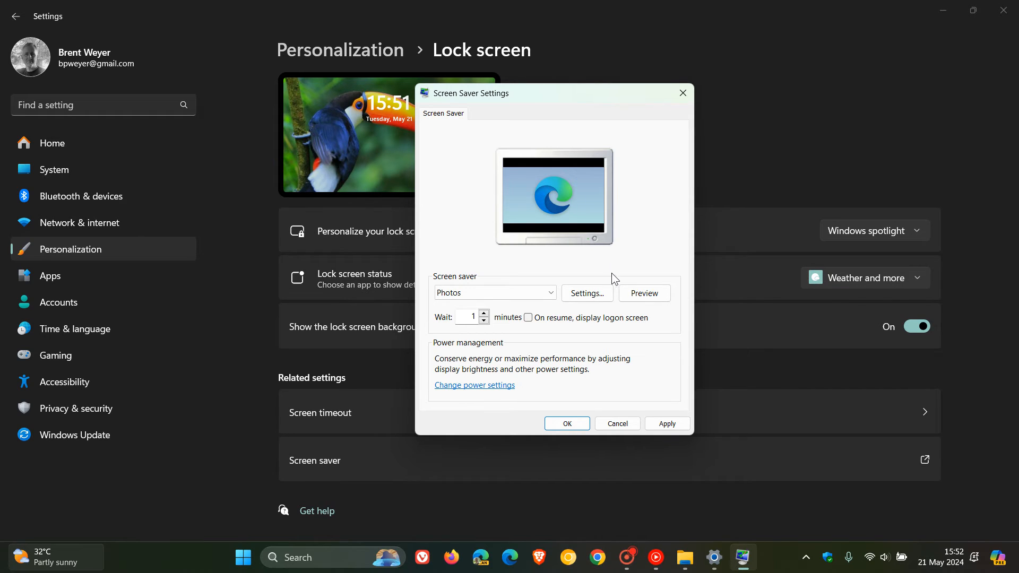
# - View the Photos screensaver options and confirm New folder as the picture source without changing it
pyautogui.click(586, 293)
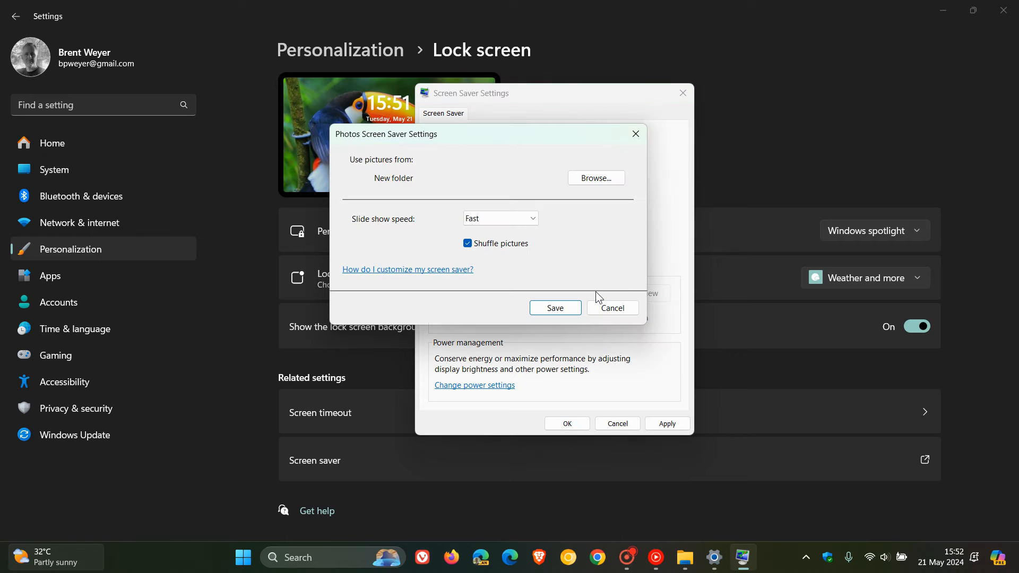
pyautogui.moveTo(432, 169)
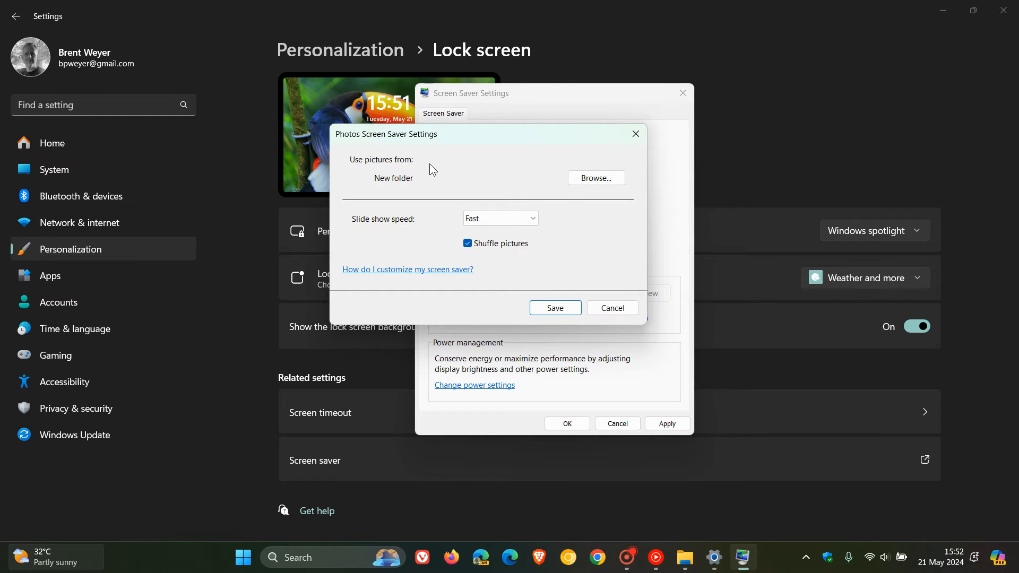
pyautogui.click(594, 177)
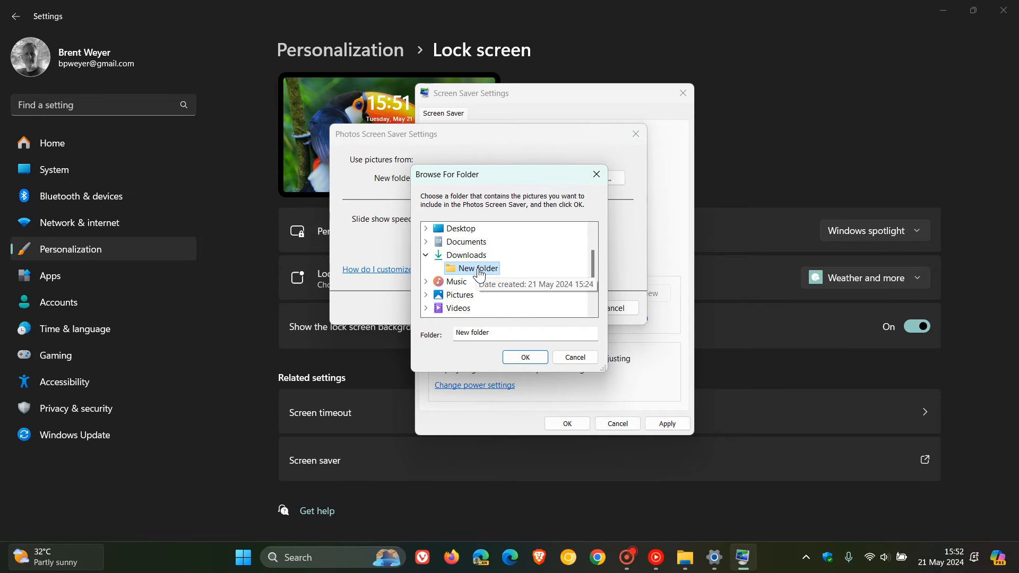
pyautogui.moveTo(511, 259)
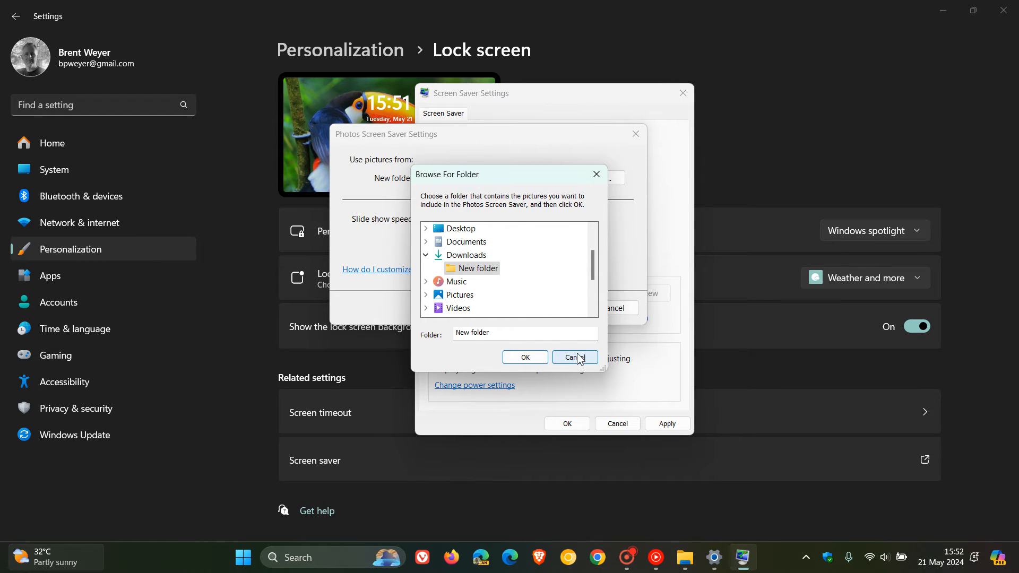
pyautogui.click(574, 358)
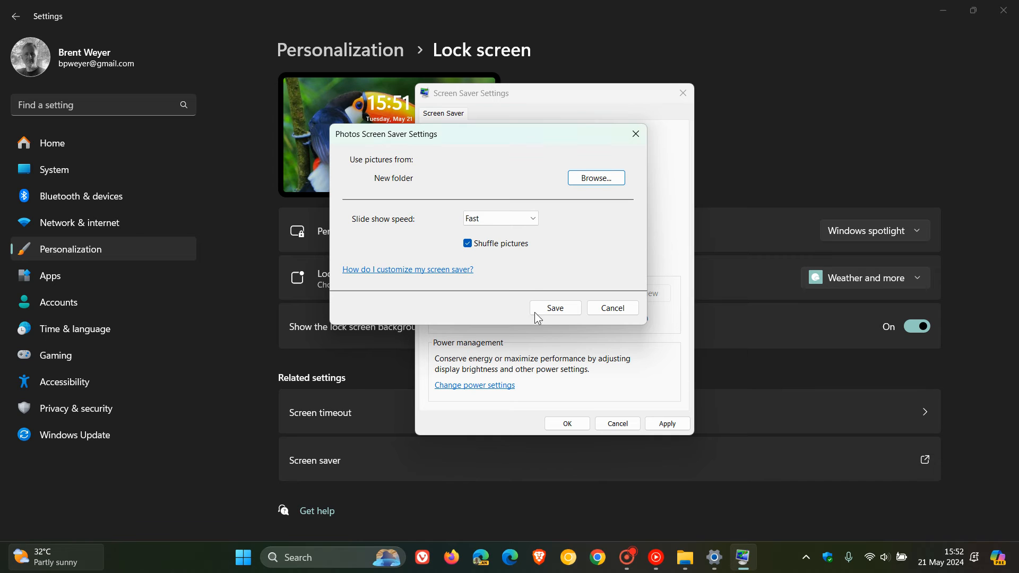
pyautogui.moveTo(425, 234)
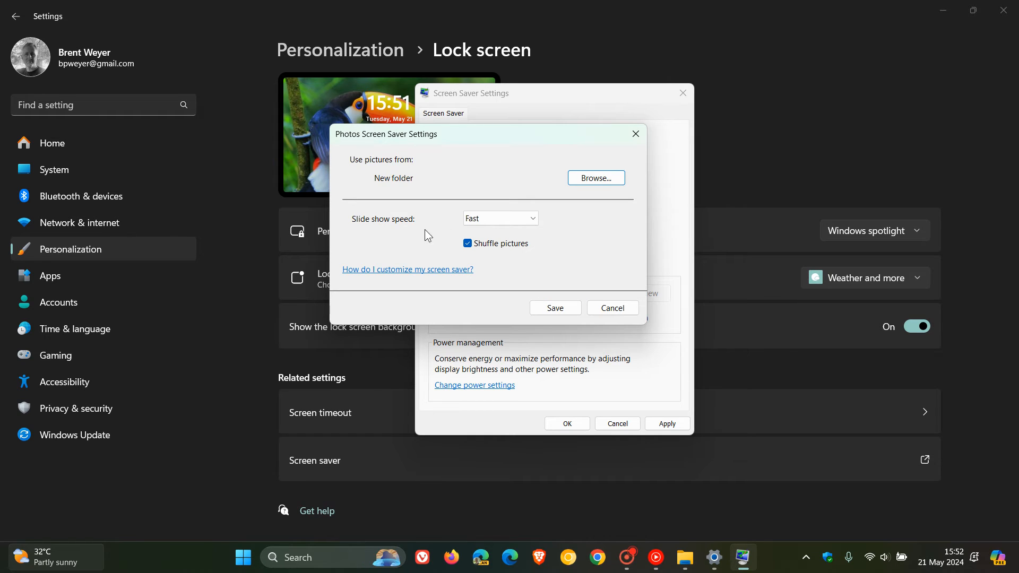
# - Set slide show speed to Fast, keep Shuffle pictures on, and save the Photos options
pyautogui.click(500, 218)
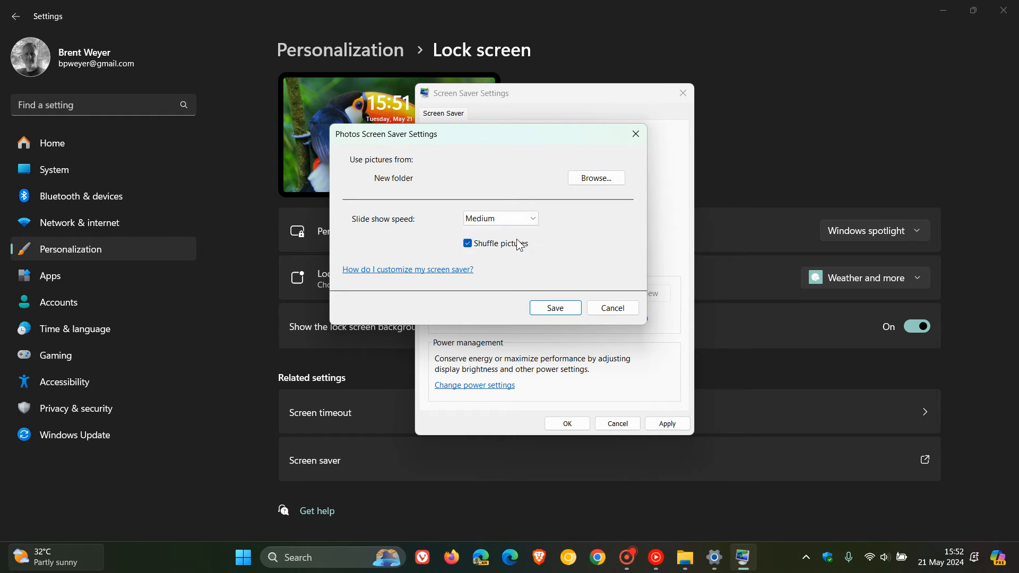
pyautogui.click(500, 218)
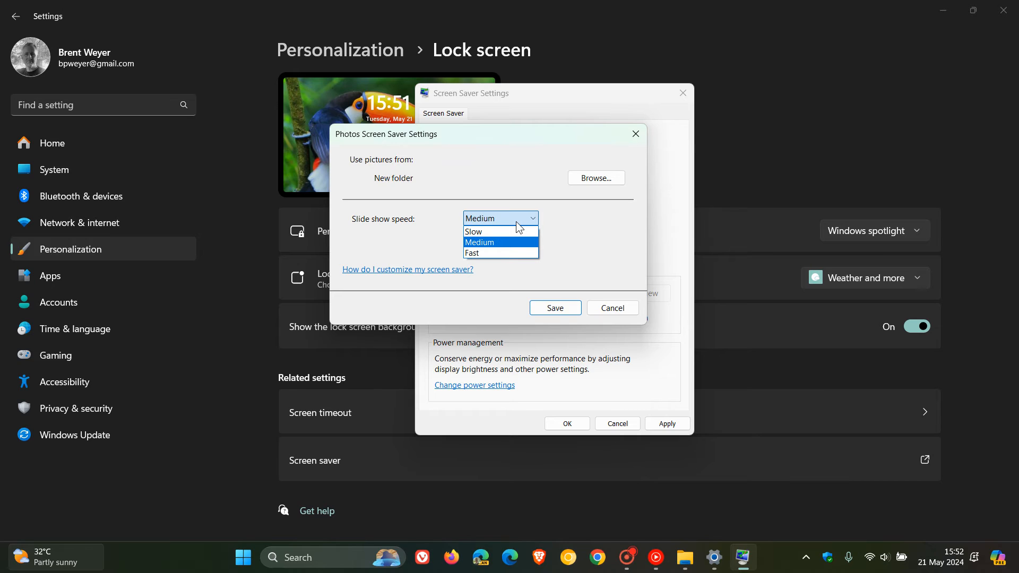
pyautogui.moveTo(472, 252)
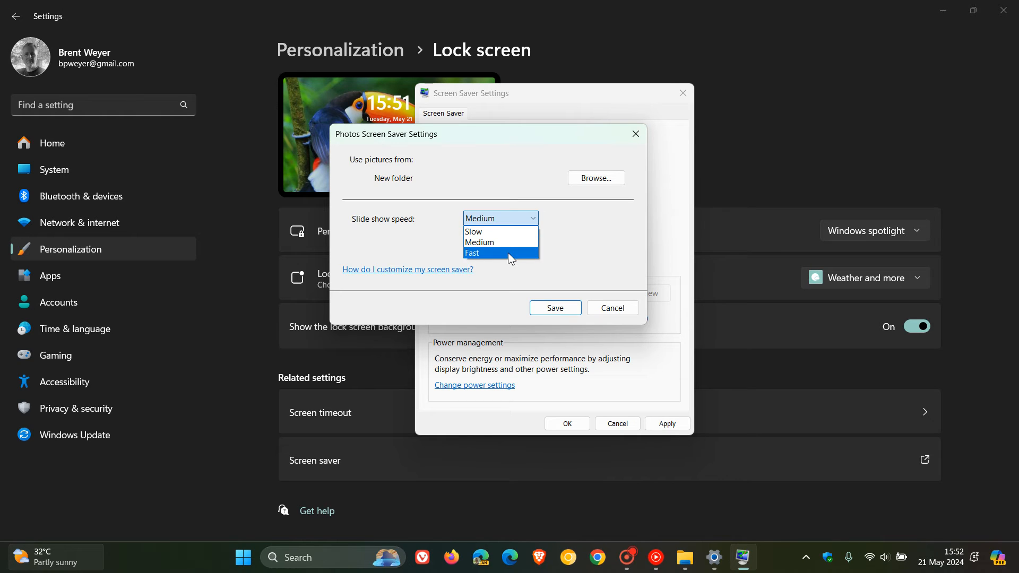
pyautogui.click(471, 253)
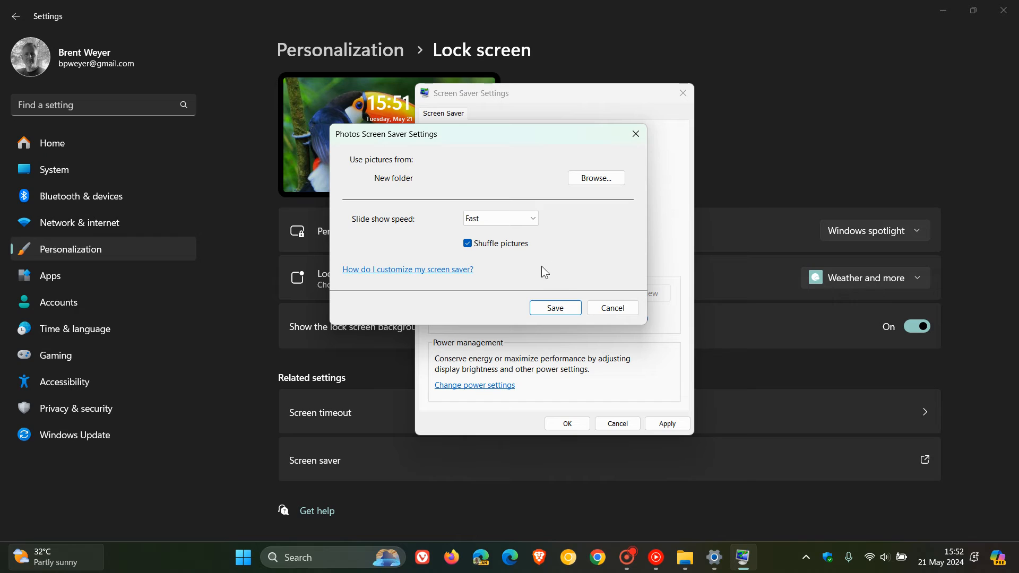
pyautogui.click(467, 243)
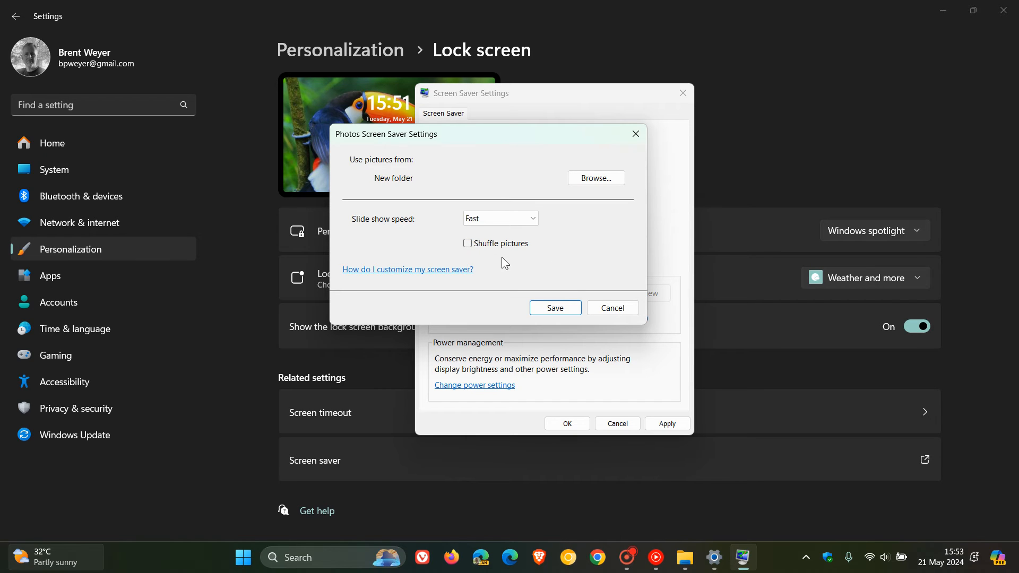
pyautogui.click(467, 243)
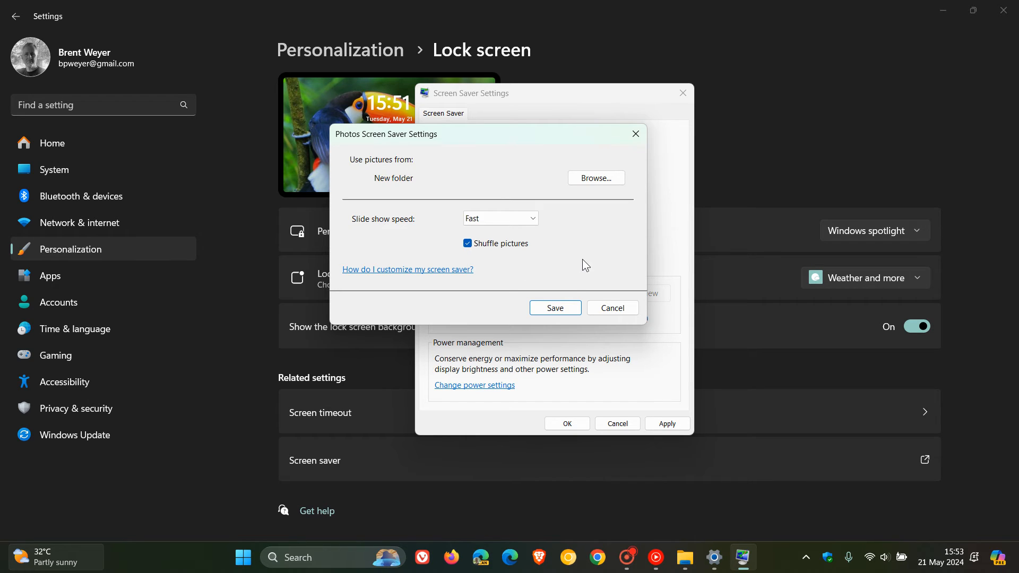
pyautogui.click(611, 308)
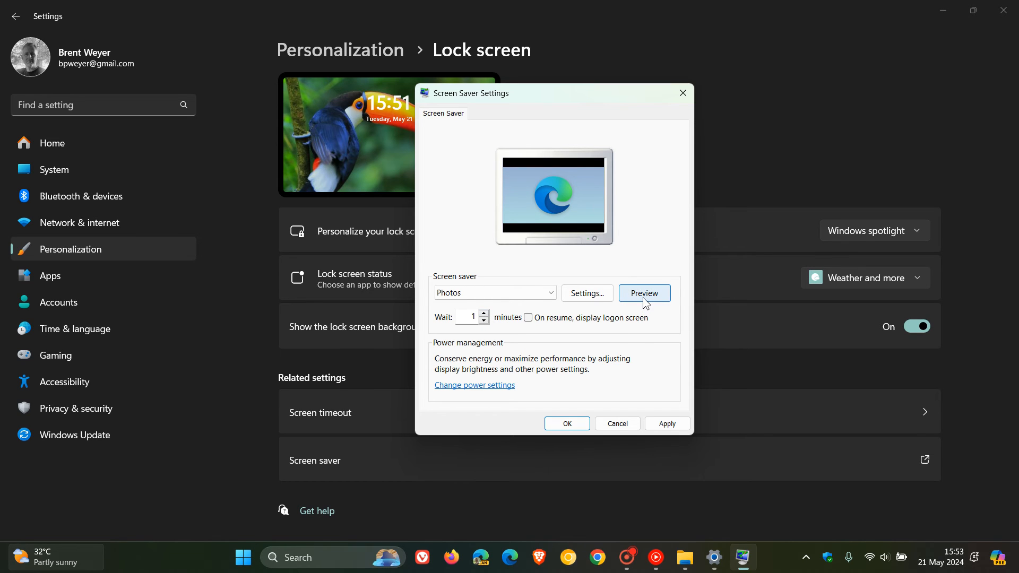
# - Apply the Photos screensaver with its one-minute wait
pyautogui.click(667, 424)
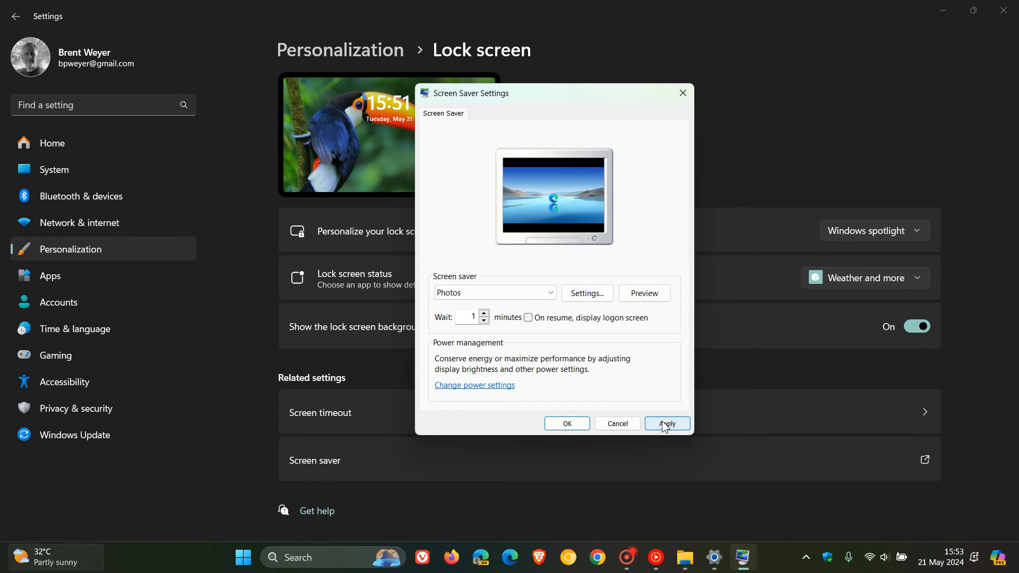